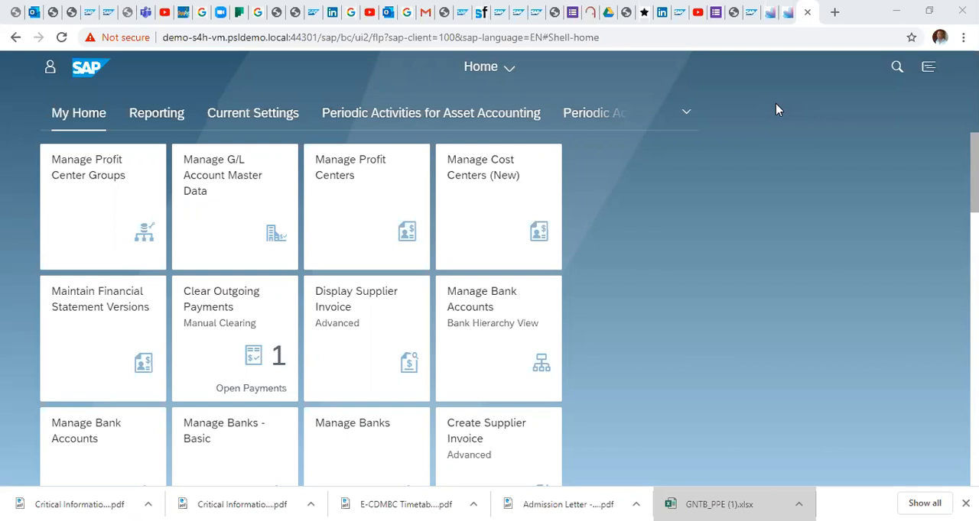
mouse_move(685, 229)
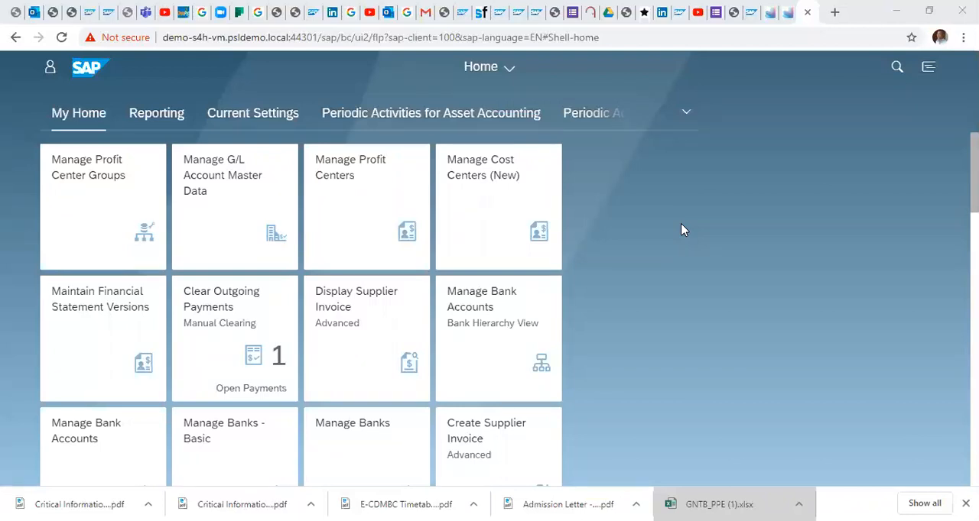
mouse_move(522, 190)
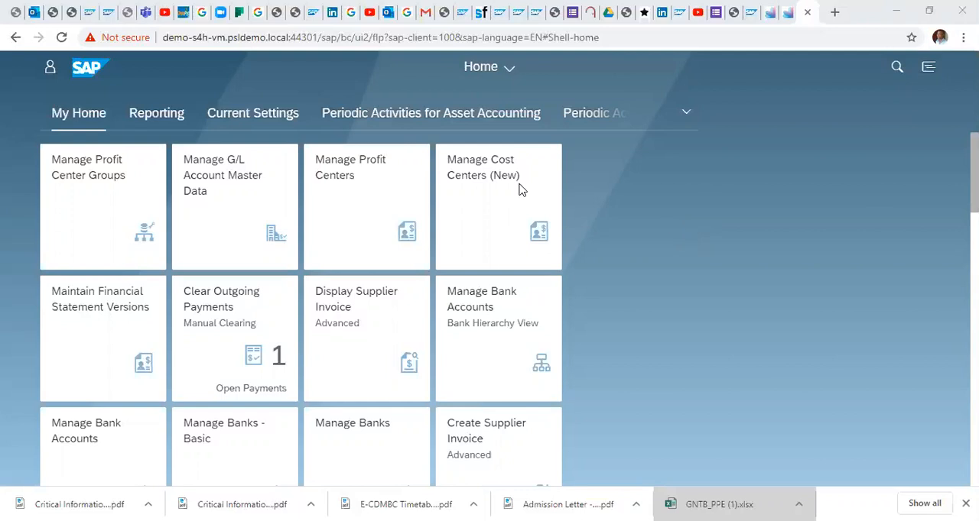
mouse_move(95, 213)
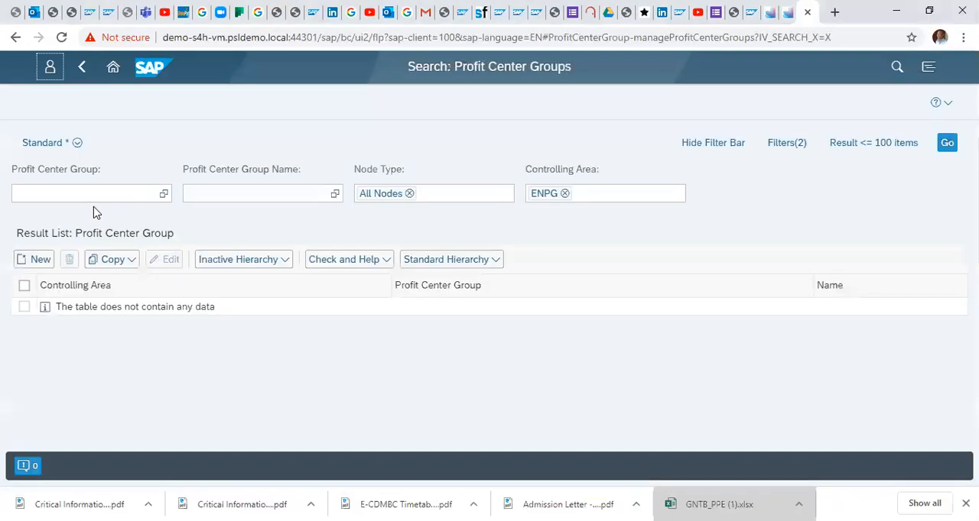
mouse_move(309, 120)
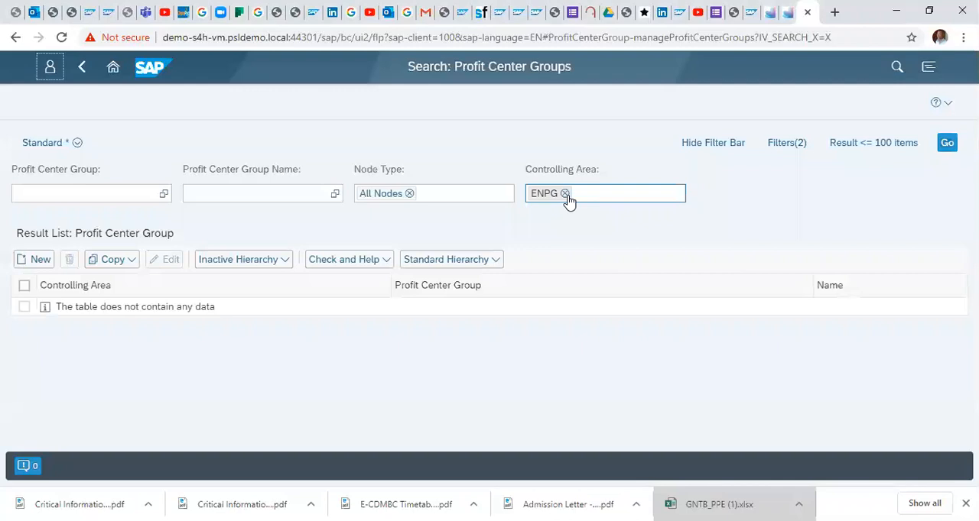
Step: Clear the ENPG controlling area filter and show the list of controlling areas
left_click(565, 193)
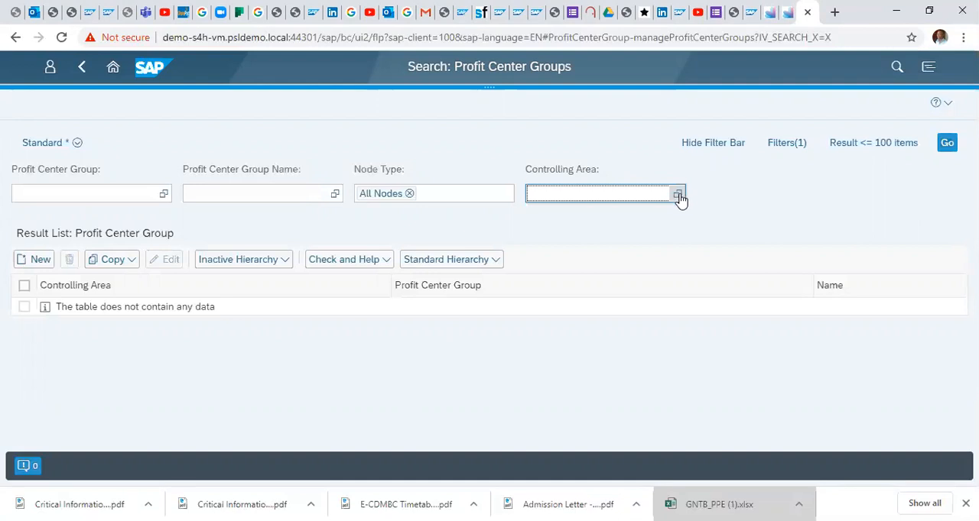
left_click(677, 194)
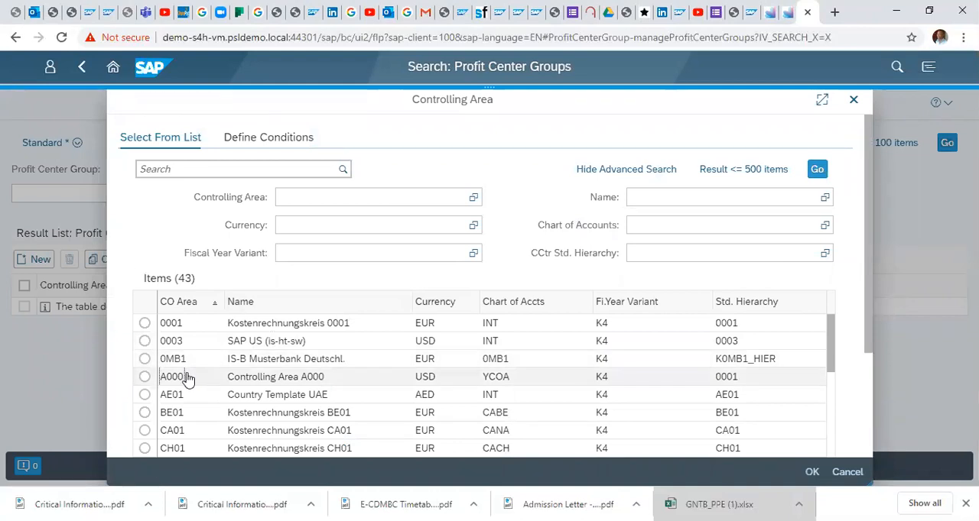
Step: Select controlling area A000 in the value list and apply it as the filter
left_click(144, 377)
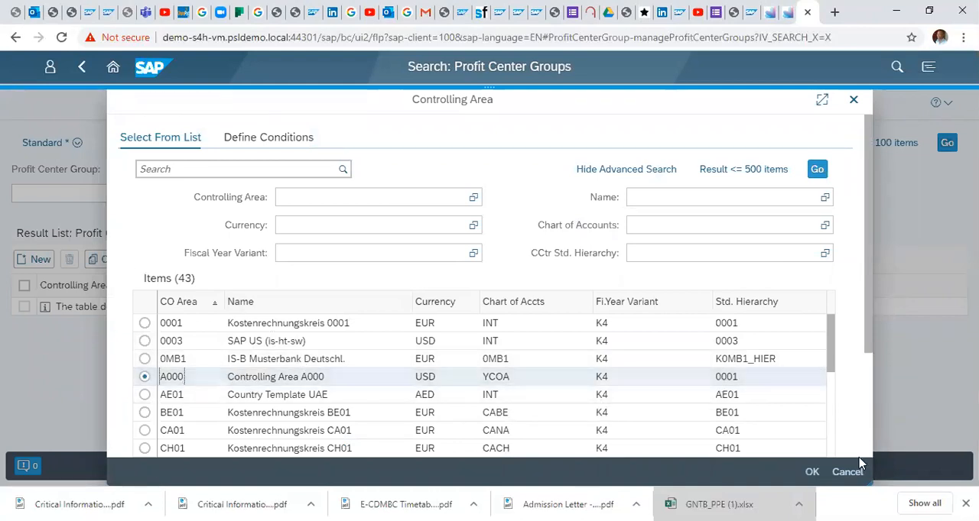
left_click(811, 472)
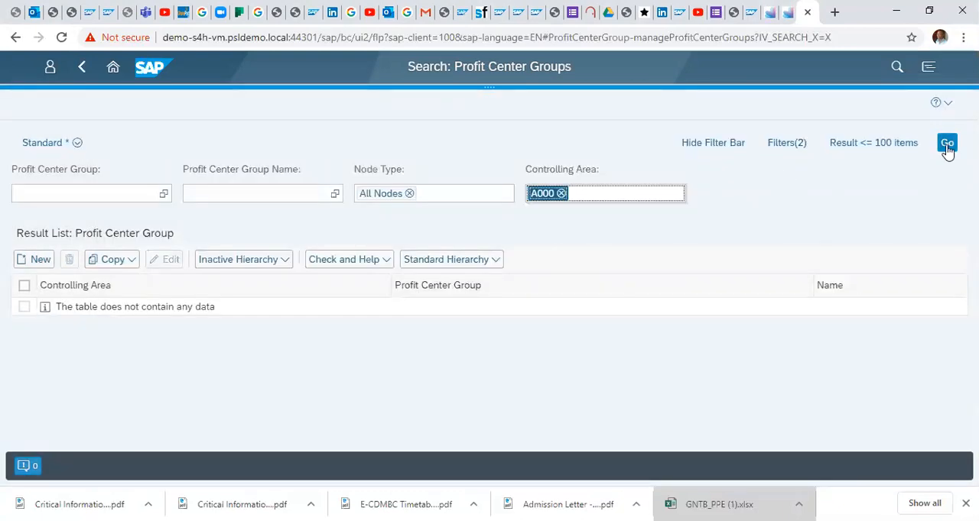
Step: Run the A000 search to show profit center groups like 1710000 Financials
left_click(948, 143)
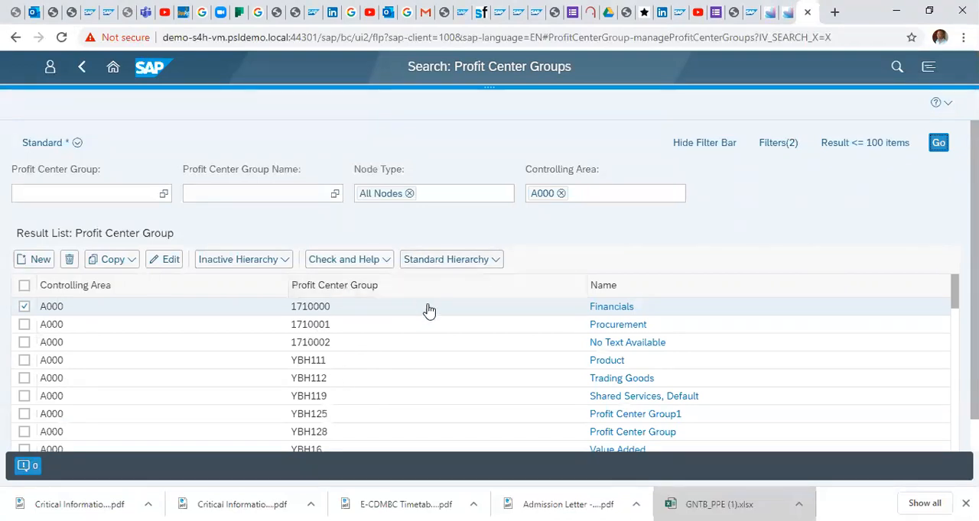
mouse_move(221, 313)
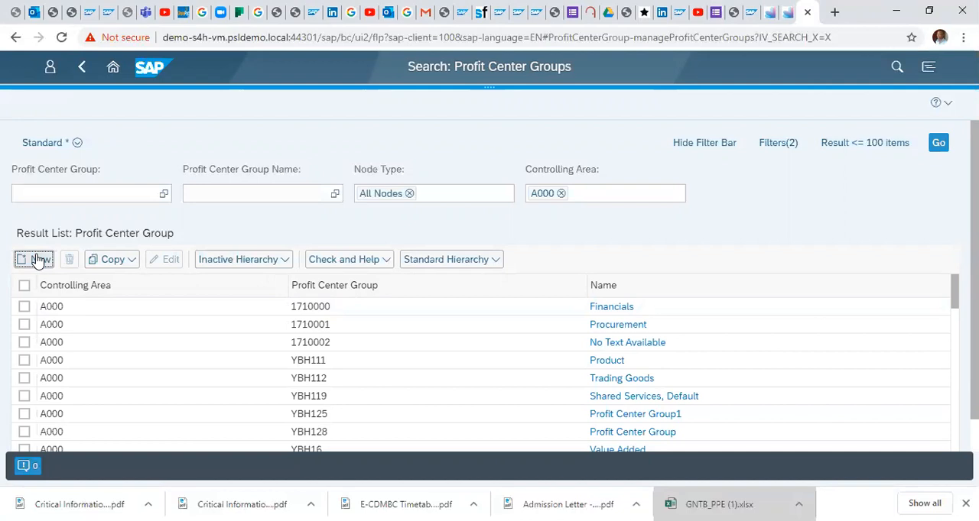
Step: Start a new profit center group with controlling area A000 and ID 1710003
left_click(34, 260)
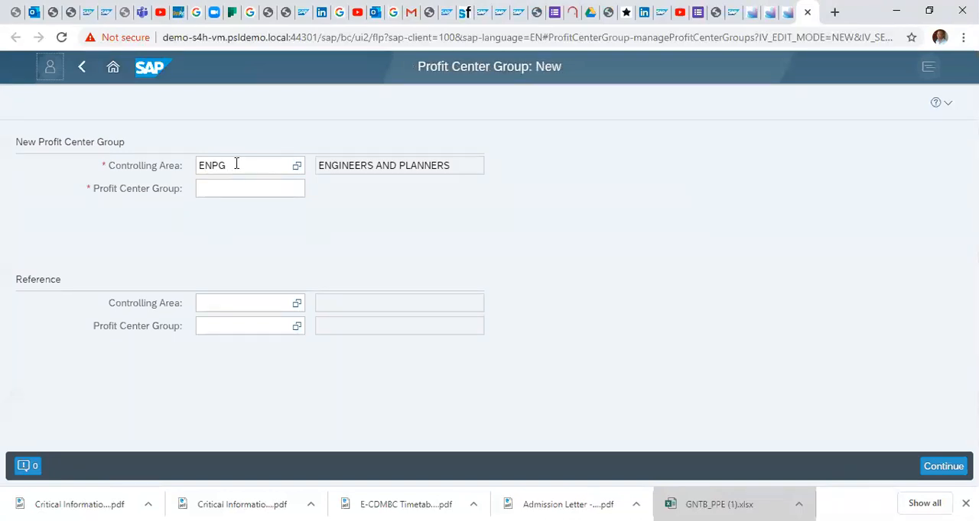
left_click(249, 188)
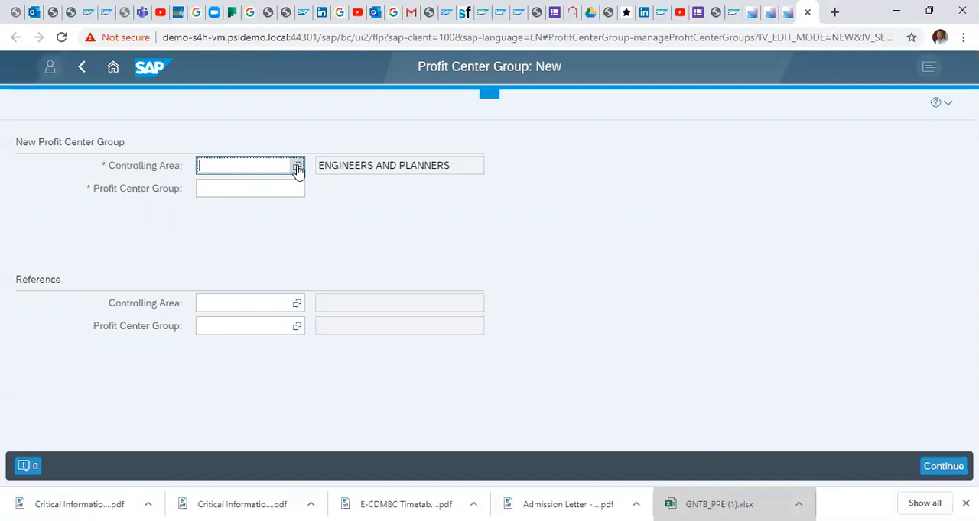
left_click(297, 165)
type("A000")
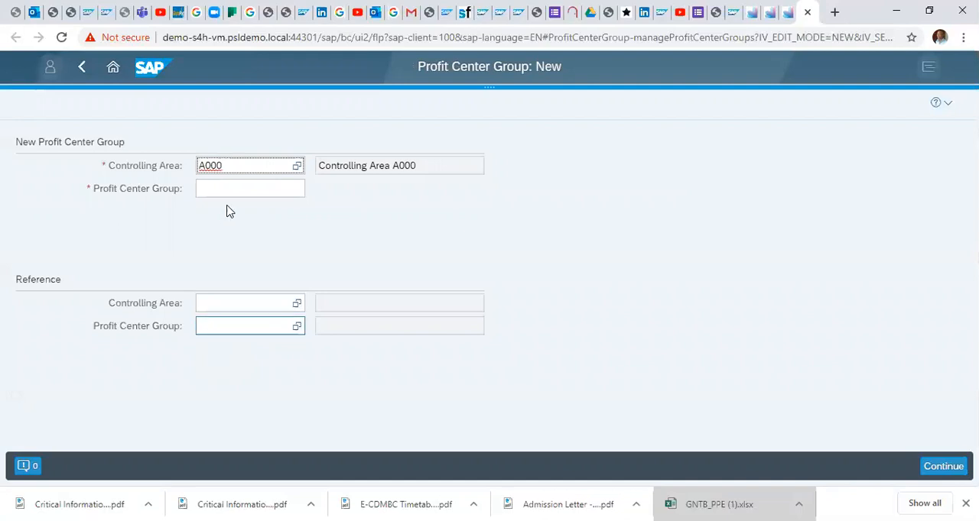
left_click(250, 188)
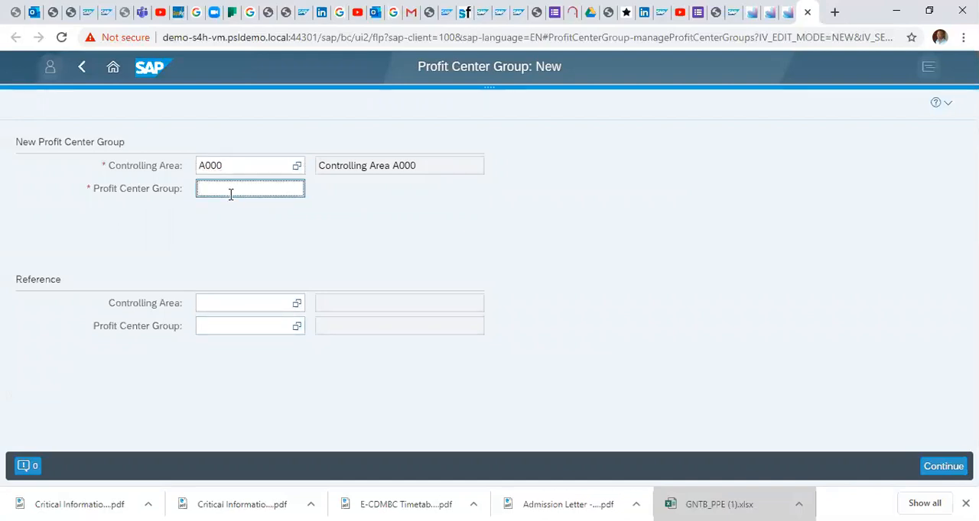
type("1")
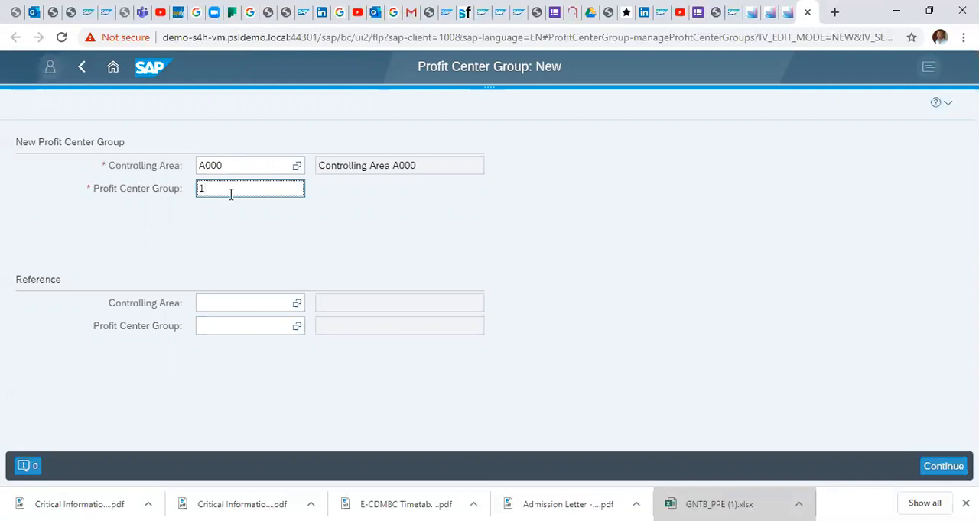
type("710003")
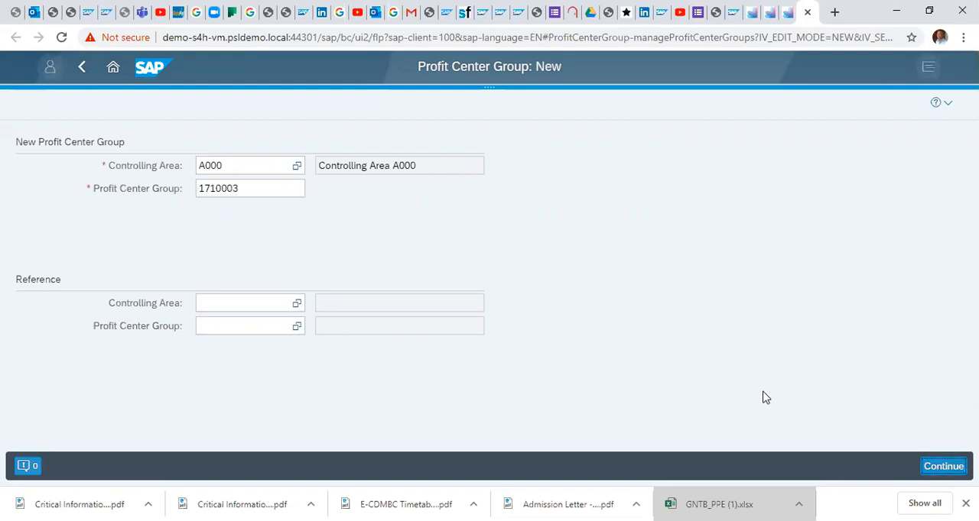
Step: Continue to the hierarchy editor and enter the name Engineering for group 1710003
left_click(943, 466)
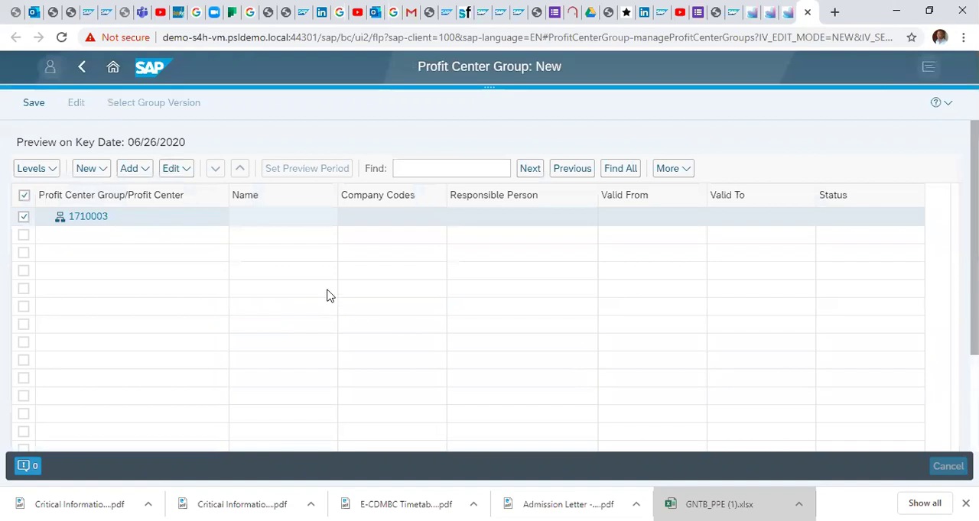
left_click(283, 216)
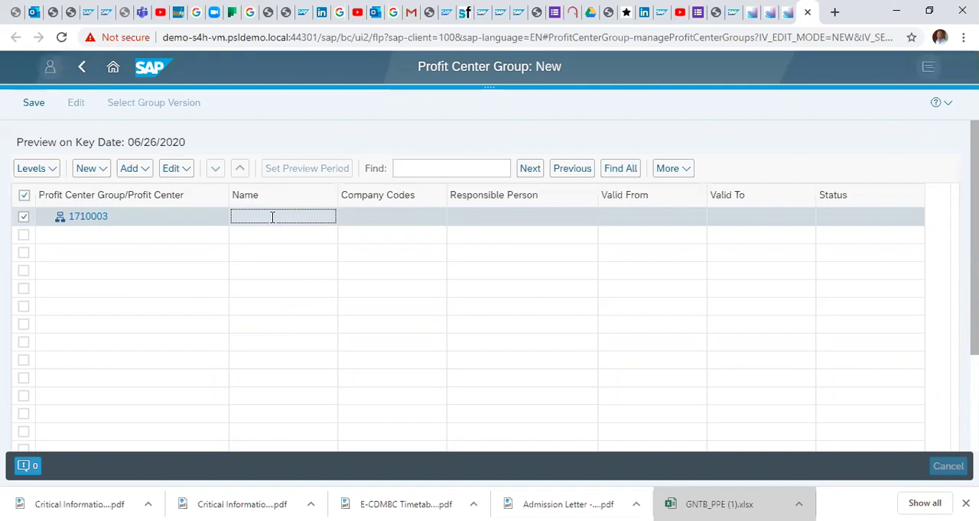
type("E")
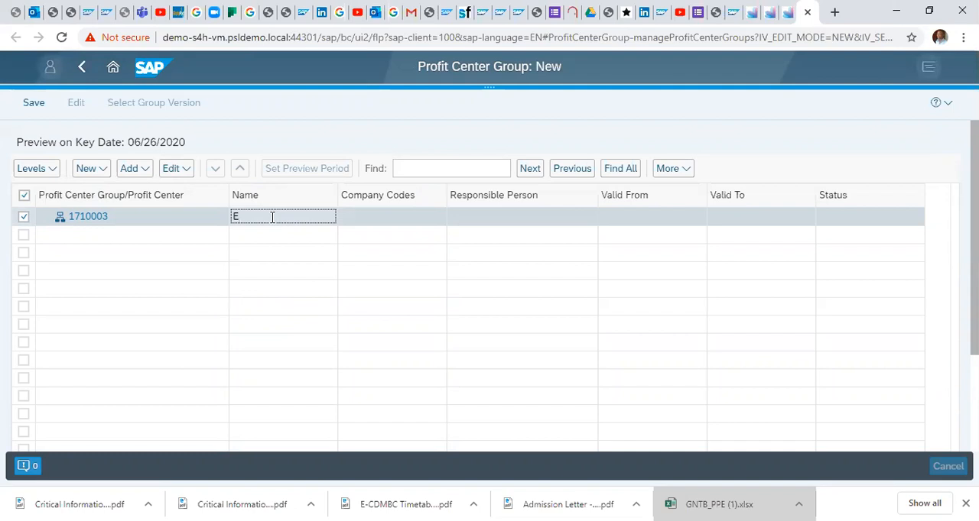
type("ng")
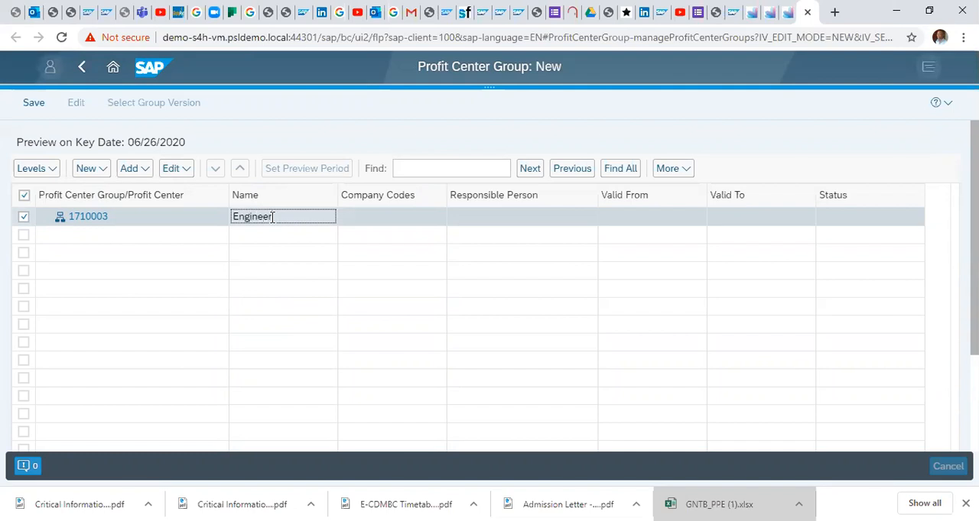
type("ing")
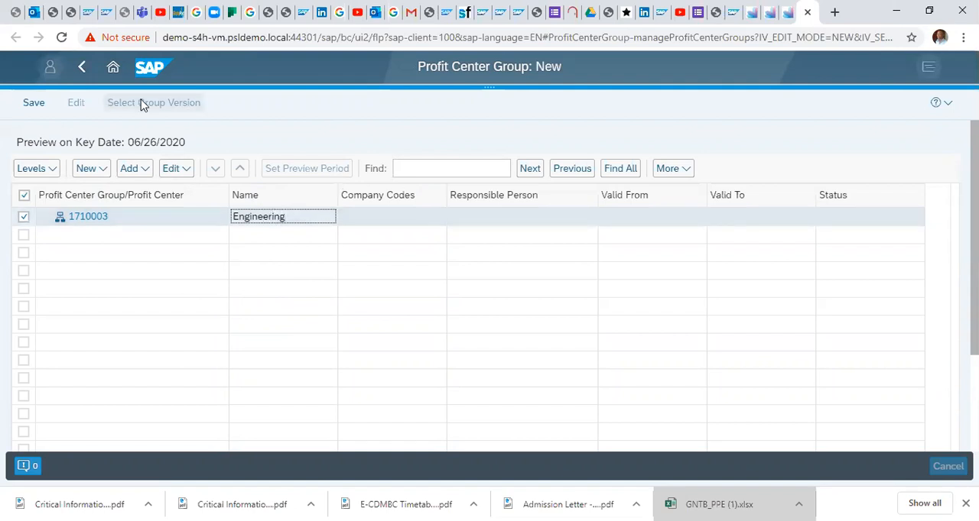
mouse_move(34, 107)
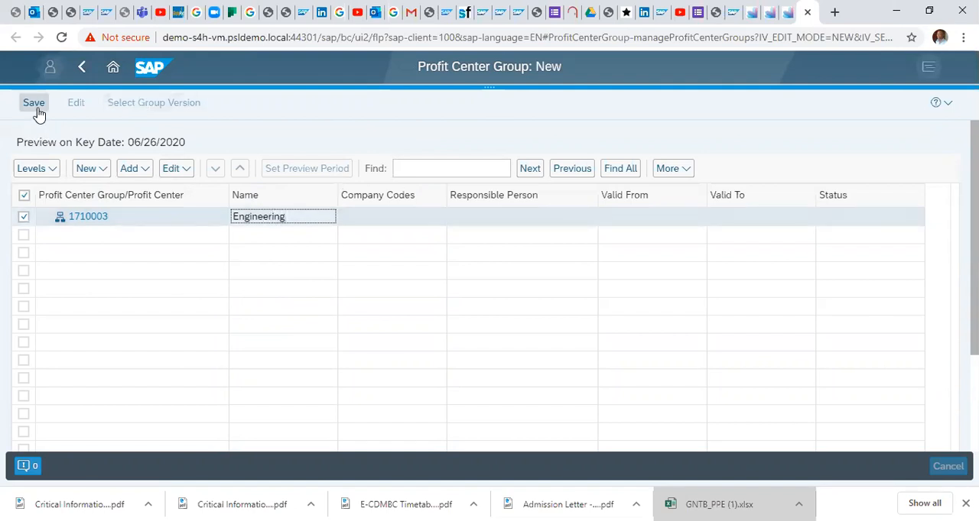
Step: Save group 1710003 Engineering and confirm the Data saved message
left_click(33, 103)
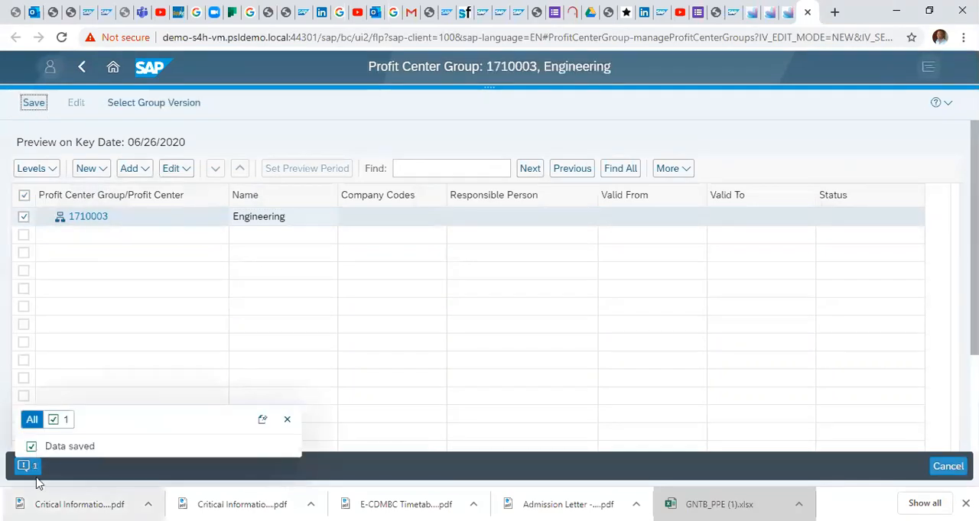
mouse_move(599, 399)
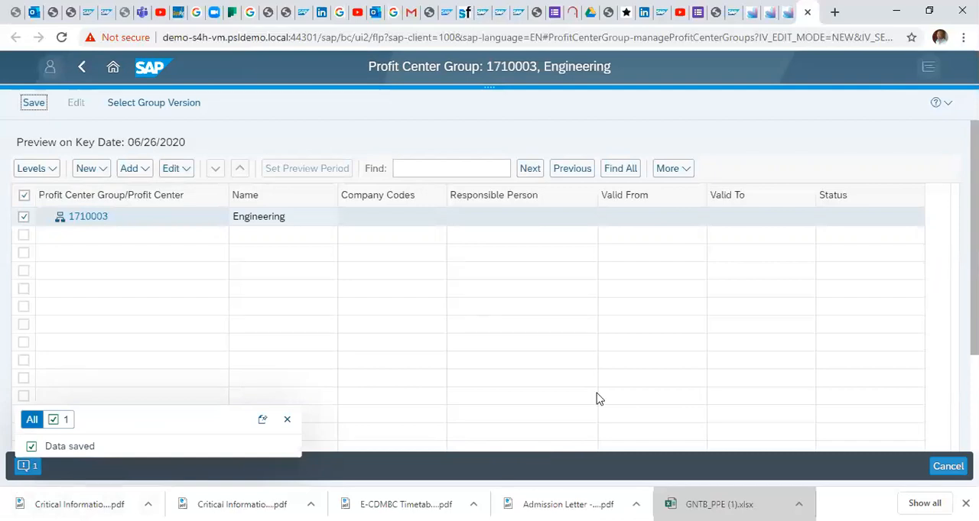
mouse_move(478, 322)
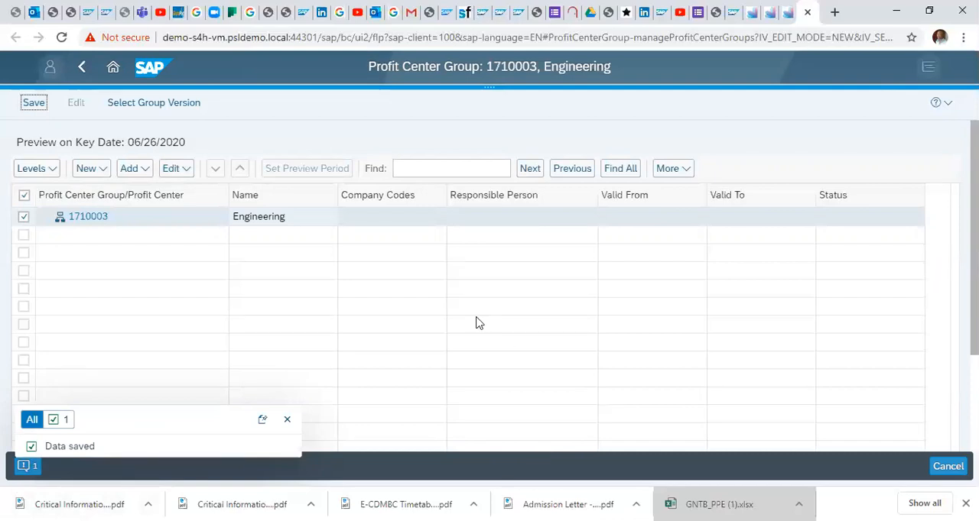